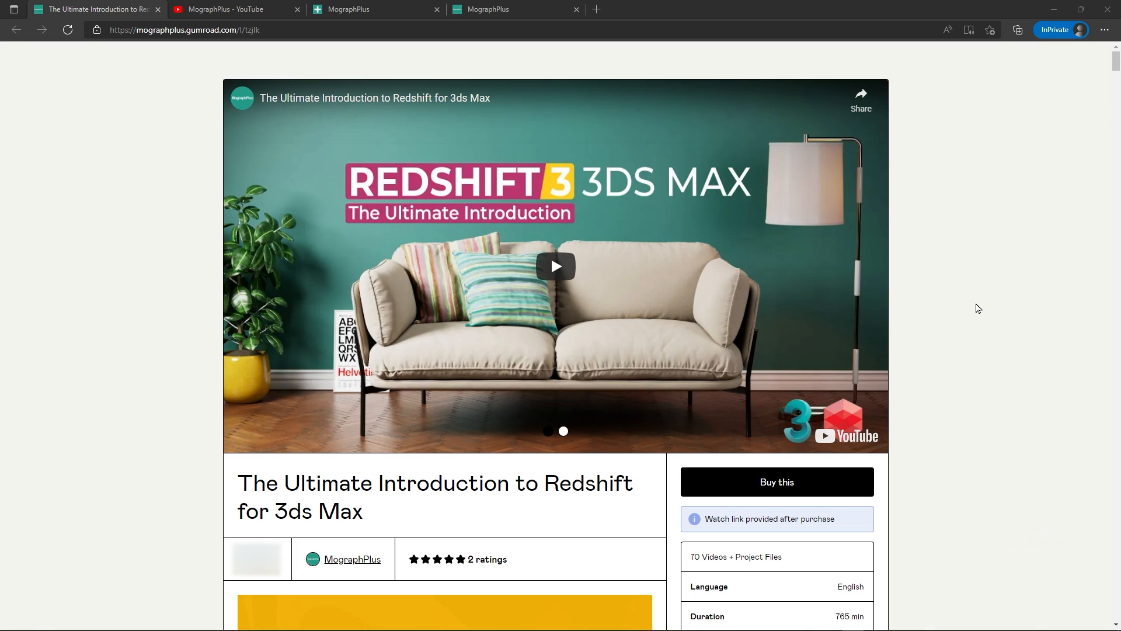
mouse_move(227, 8)
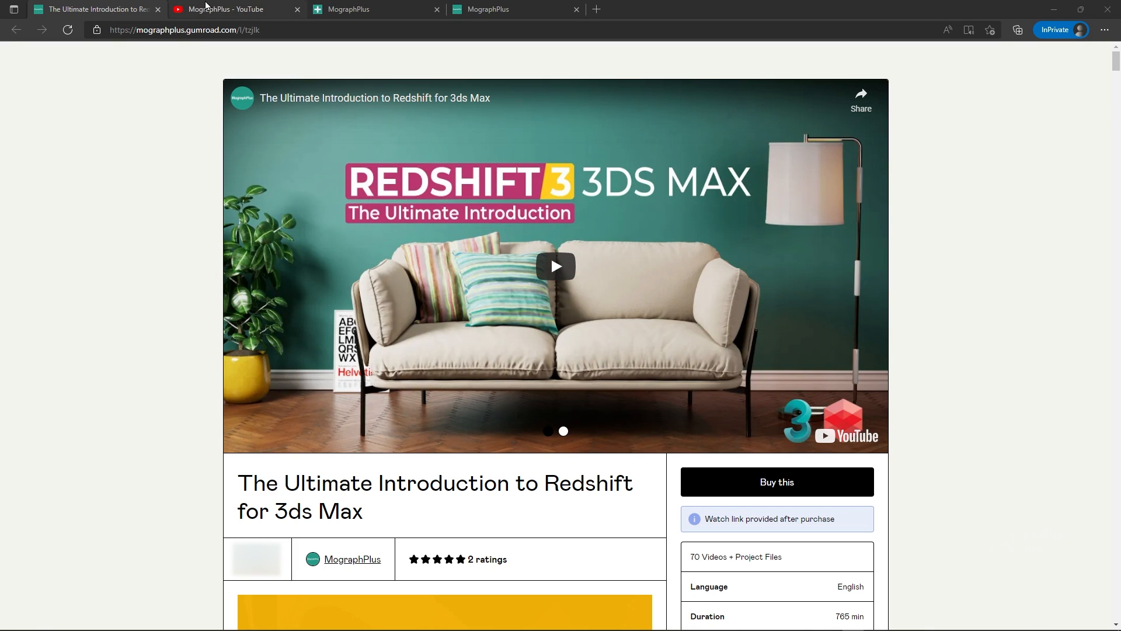
Create a new RS Material (Material #50) and open the canvas menu of Redshift maps.
click(232, 9)
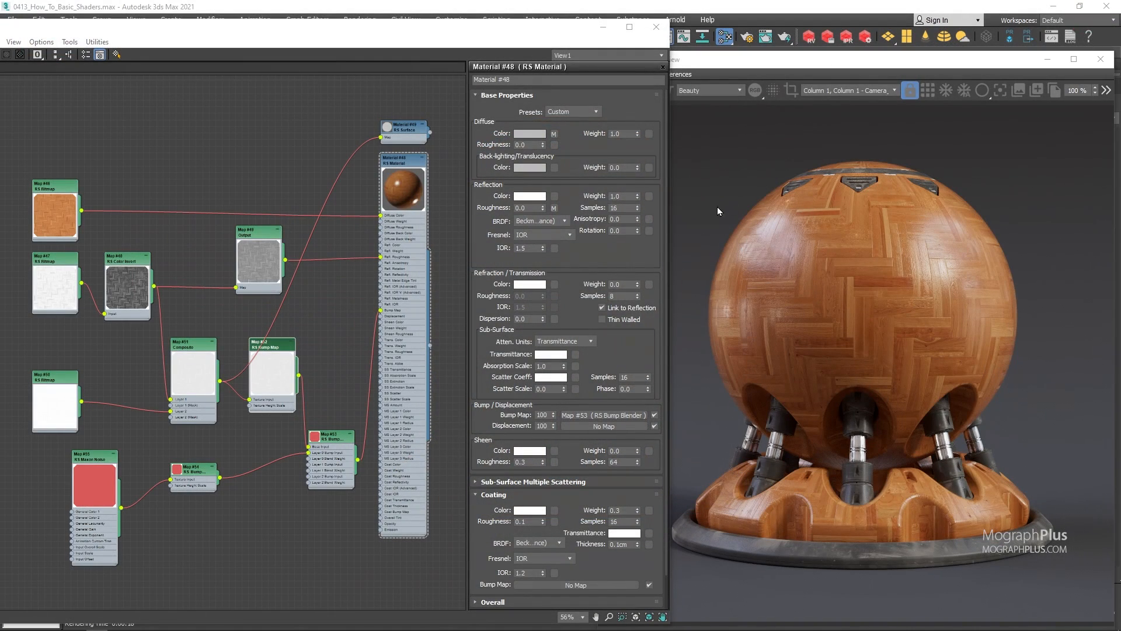
scroll(down, 3)
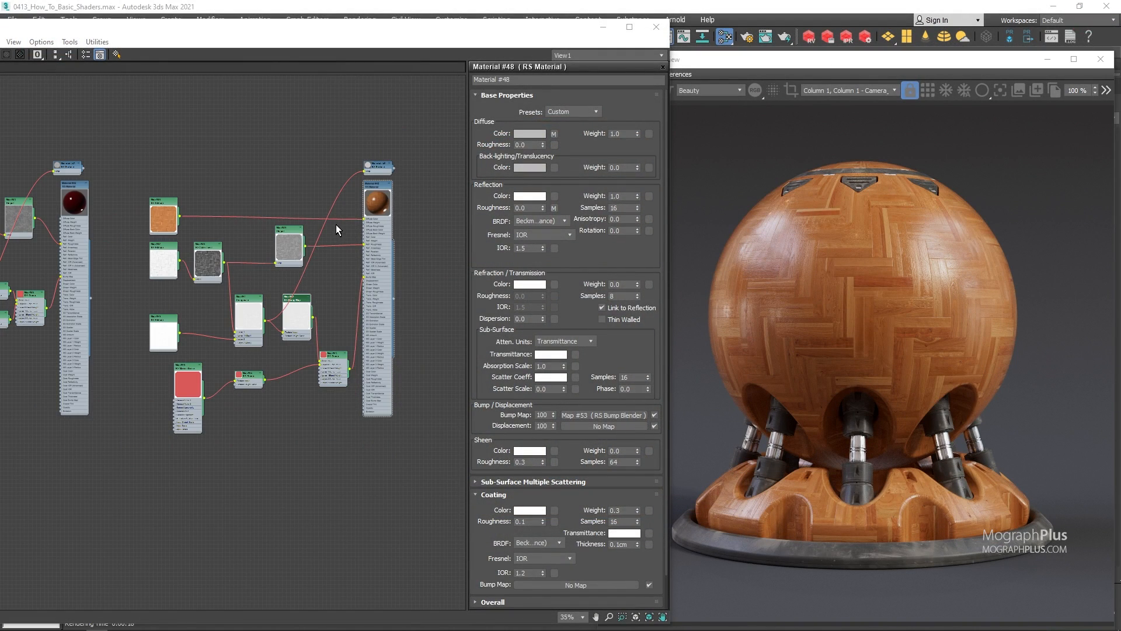
right_click(336, 229)
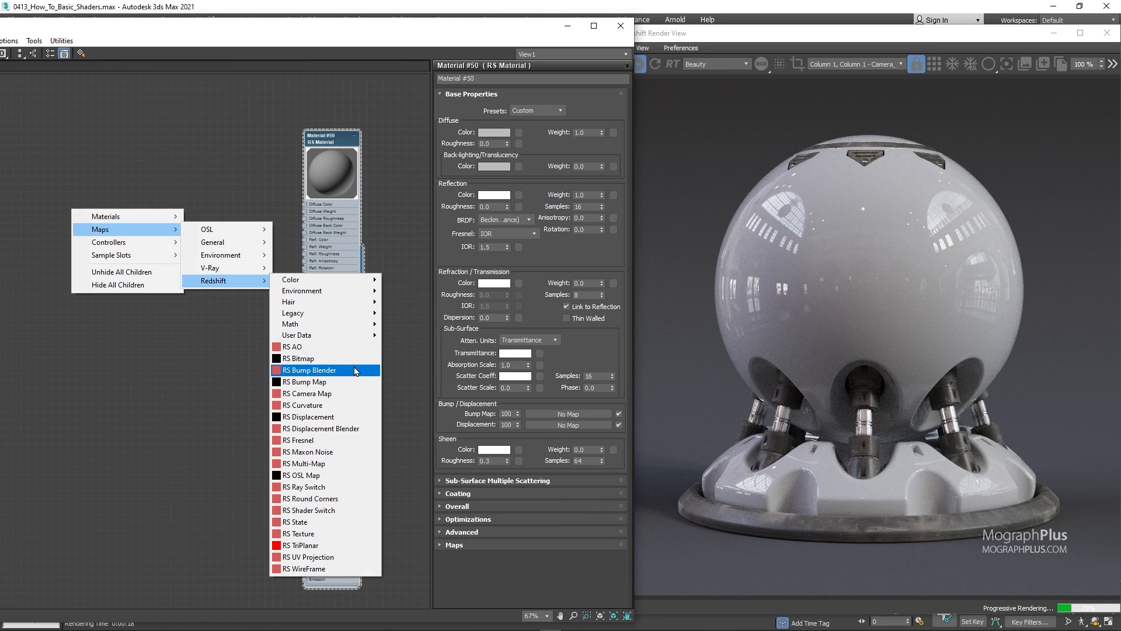
Add an RS Bitmap loading Concrete_01_d and wire it into the material's Diffuse Color.
click(300, 358)
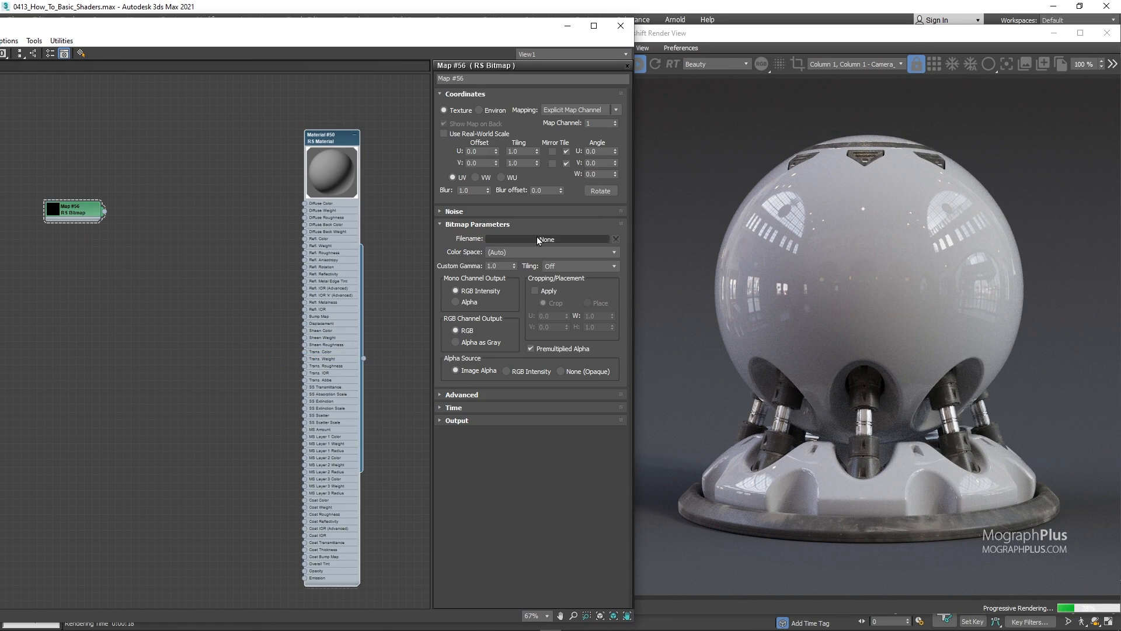
click(545, 239)
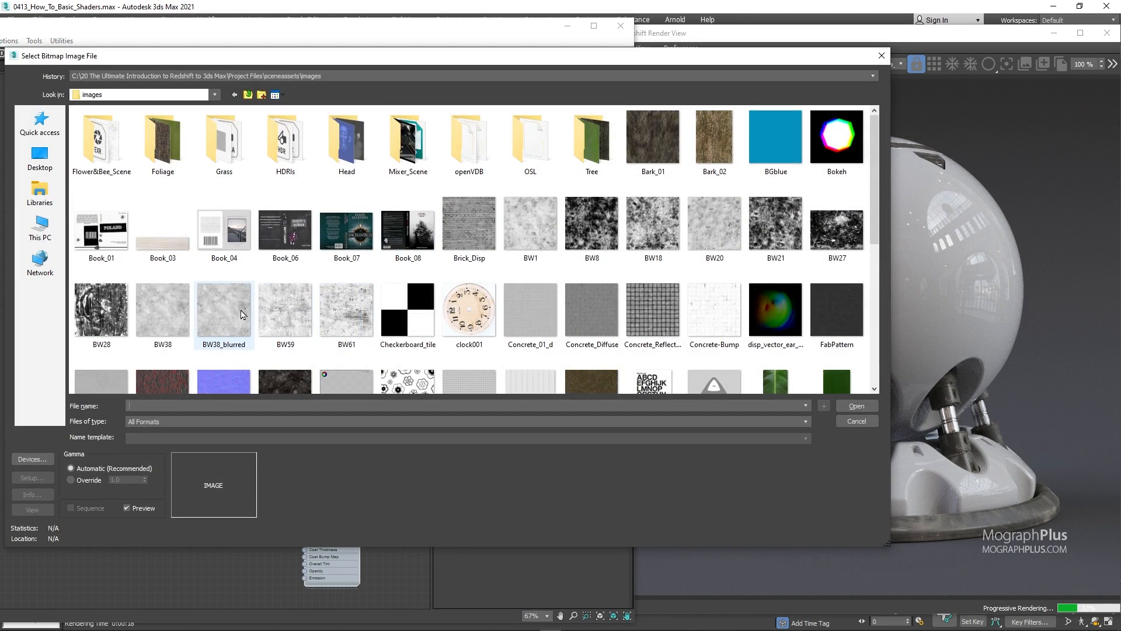
click(529, 309)
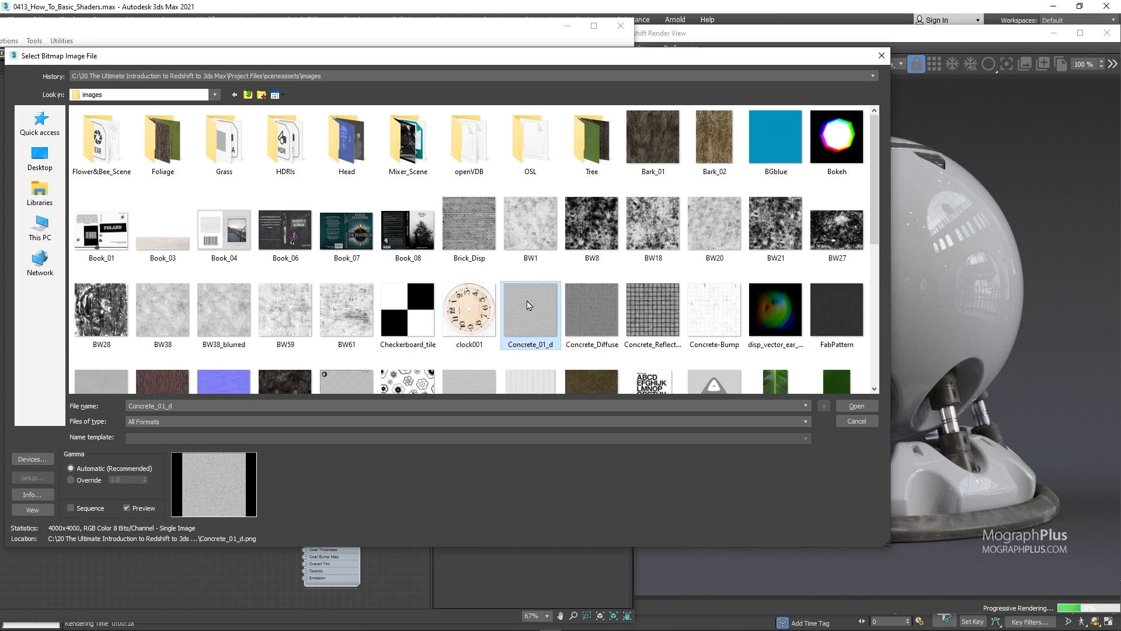
click(855, 405)
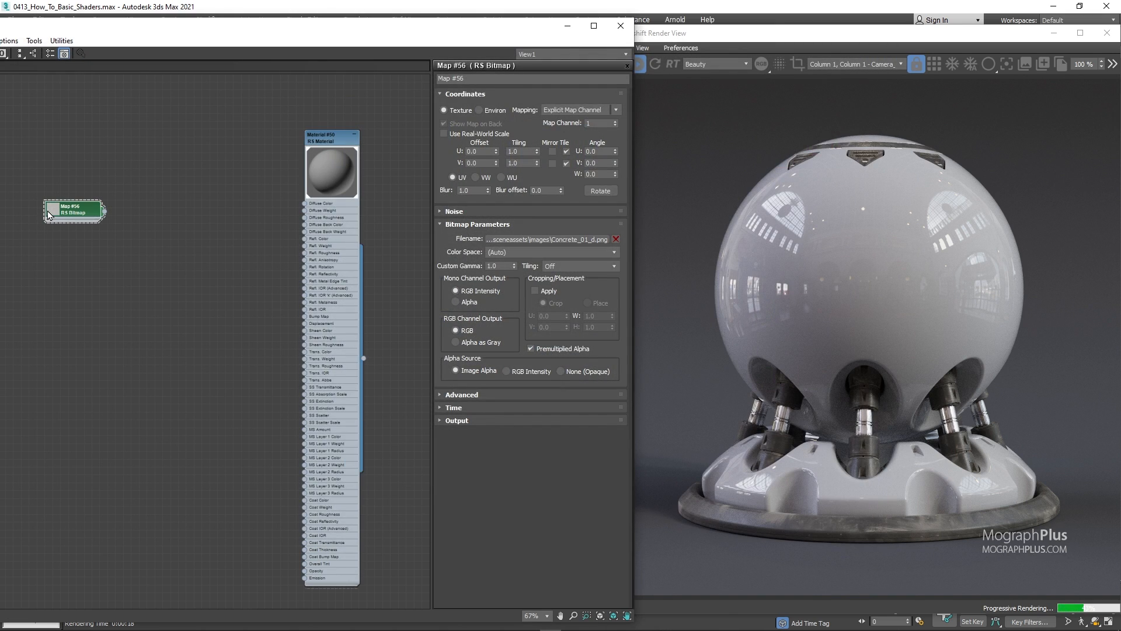
click(71, 211)
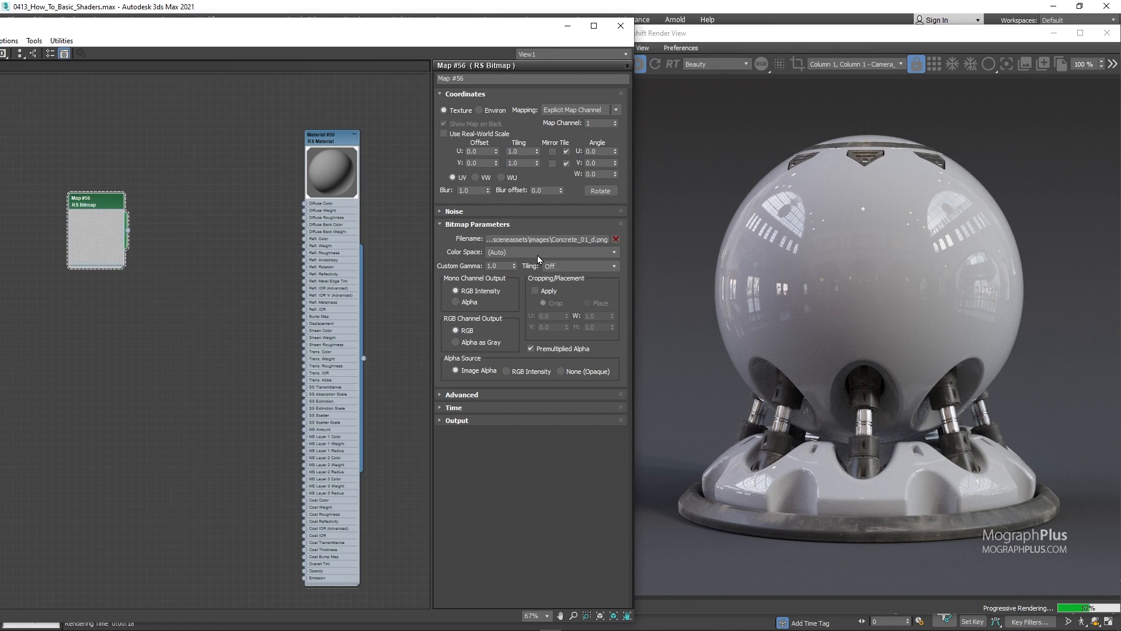
mouse_move(278, 199)
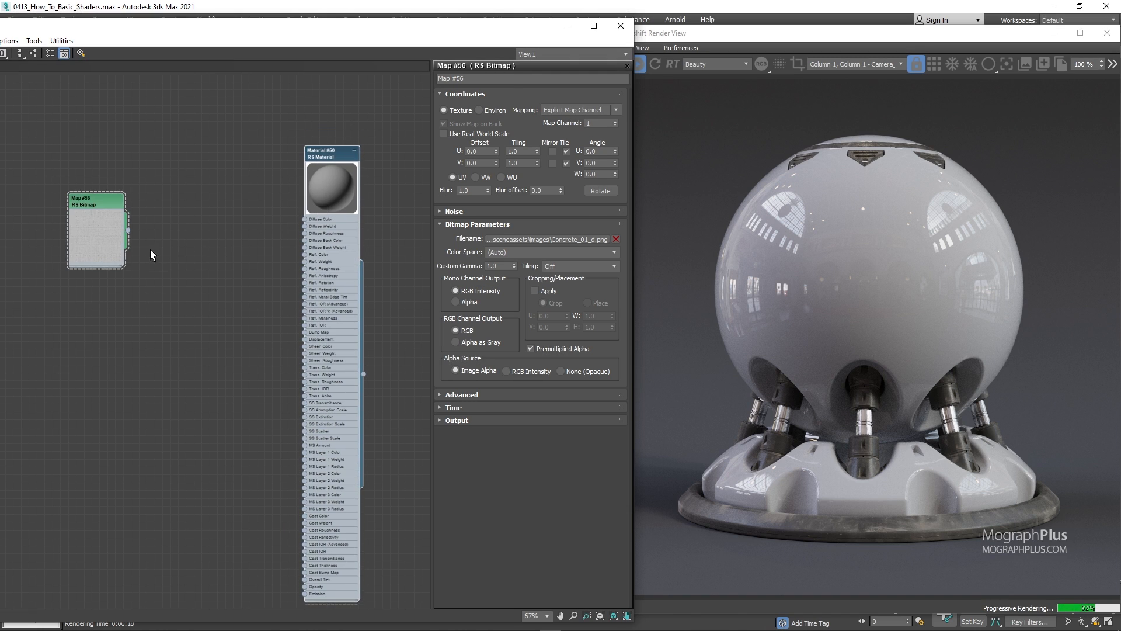
drag(127, 230, 303, 219)
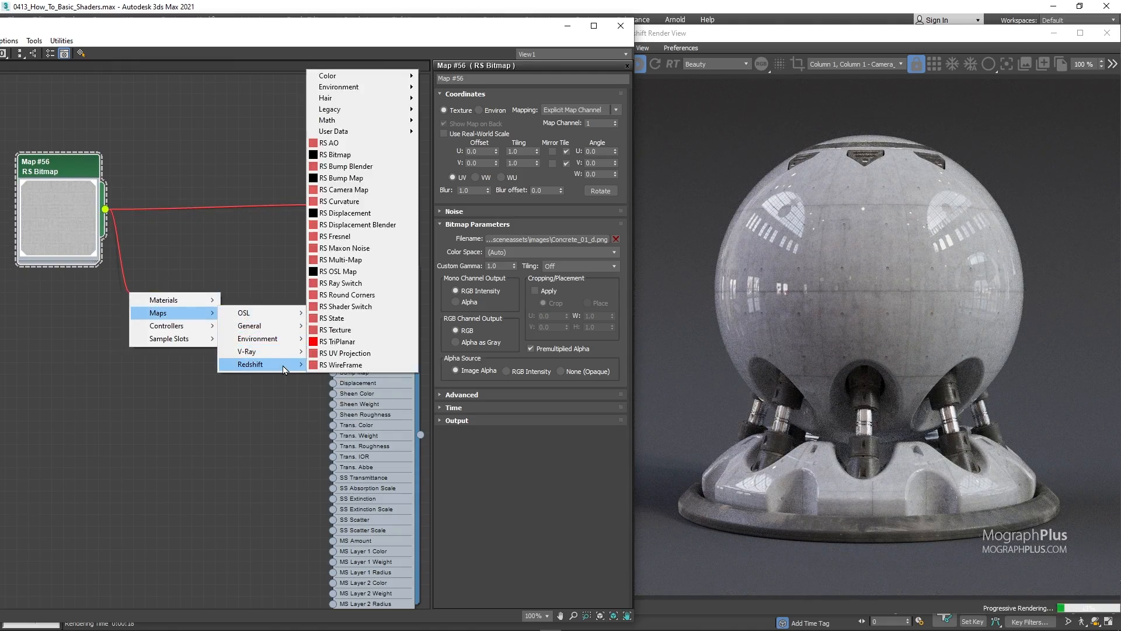
mouse_move(326, 75)
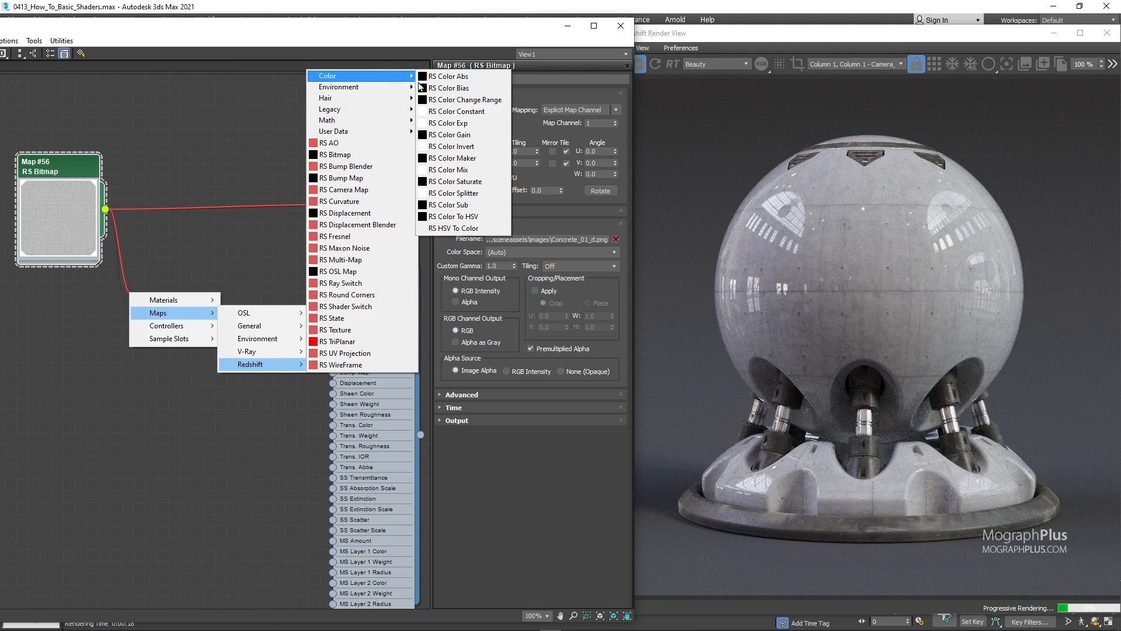
mouse_move(463, 146)
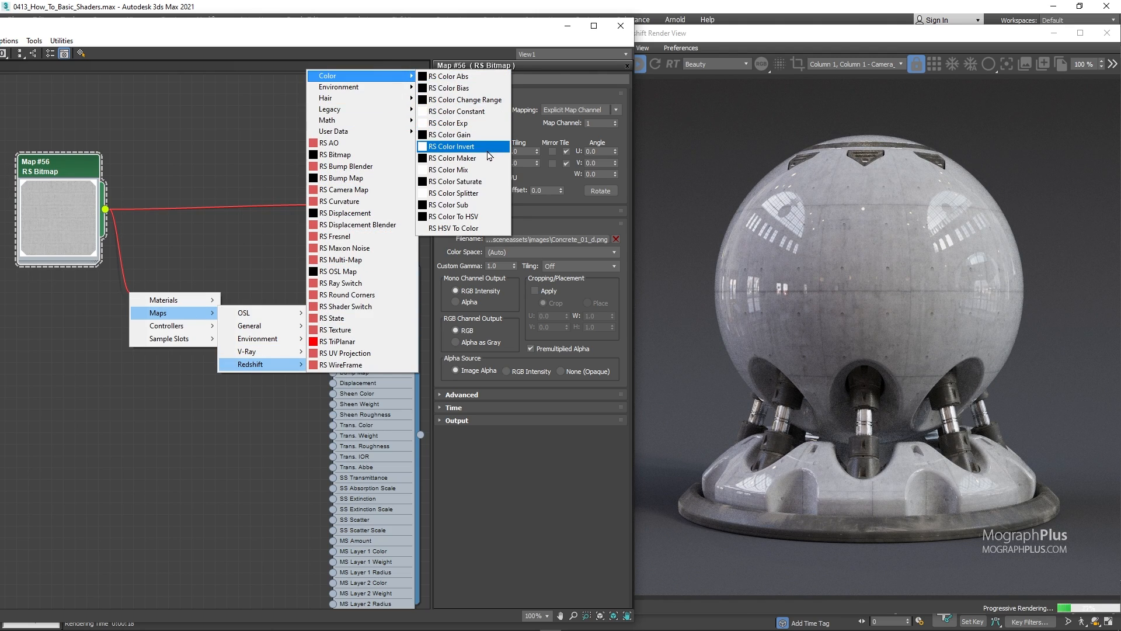
Add an RS Color Invert node fed by the concrete bitmap.
click(453, 146)
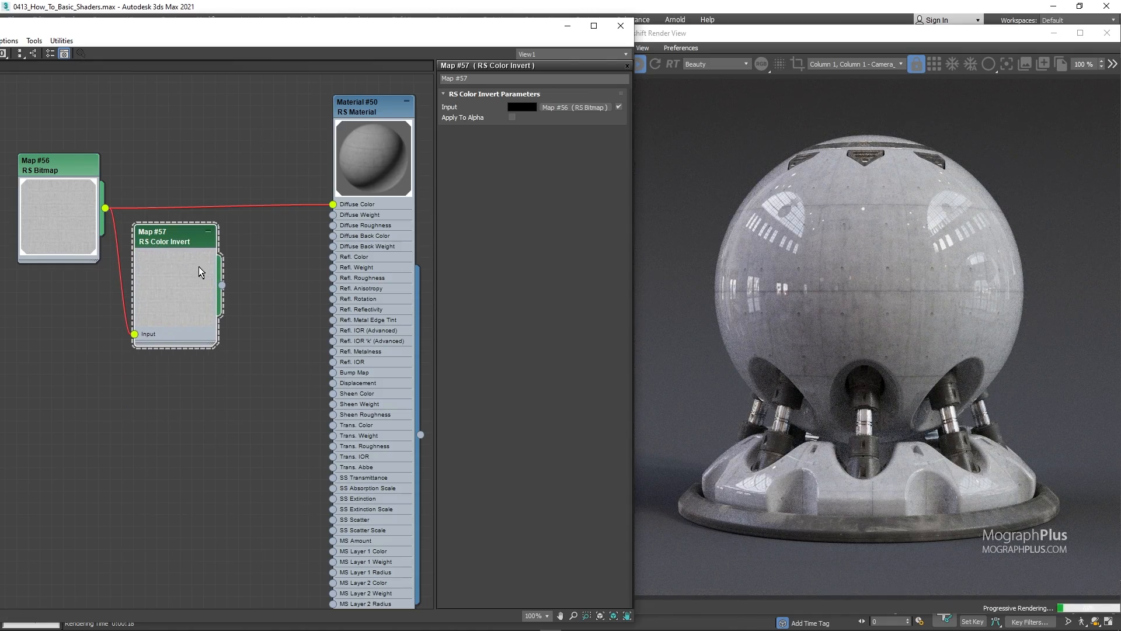
drag(201, 272, 175, 314)
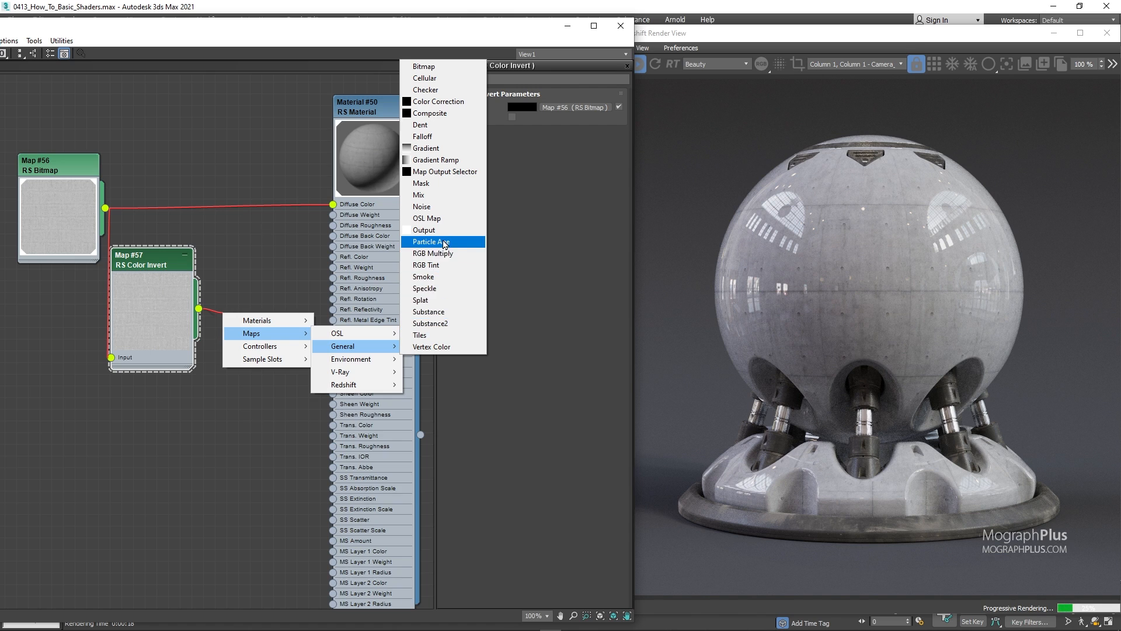
Wire an Output map into Refl. Roughness, enable its color map, and lower the top point to 0.3.
click(423, 229)
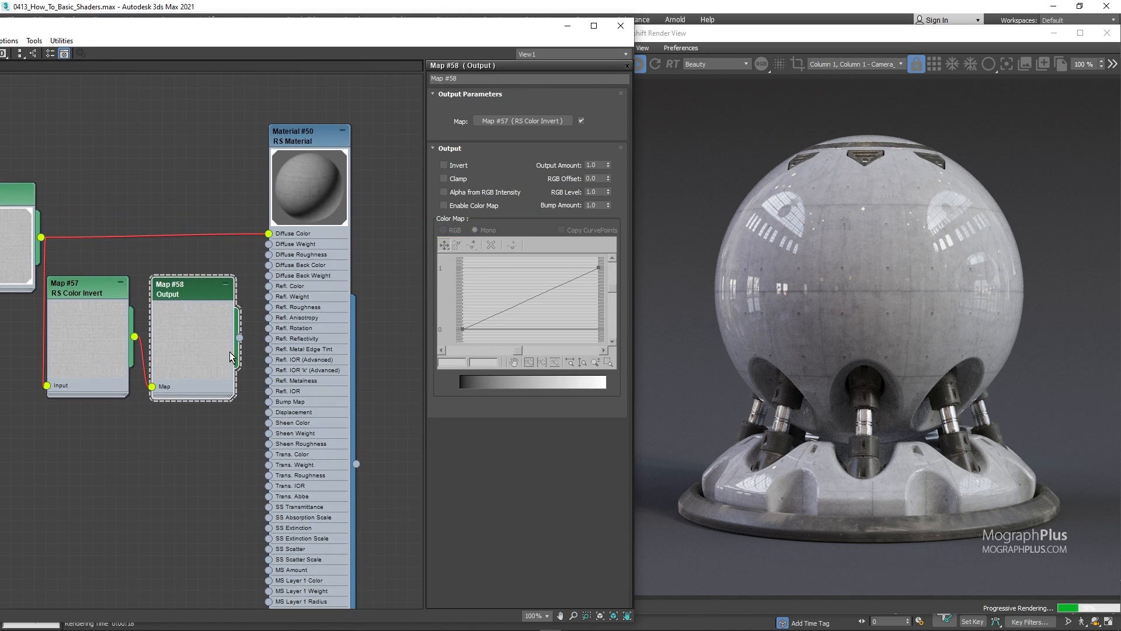
drag(238, 338, 271, 338)
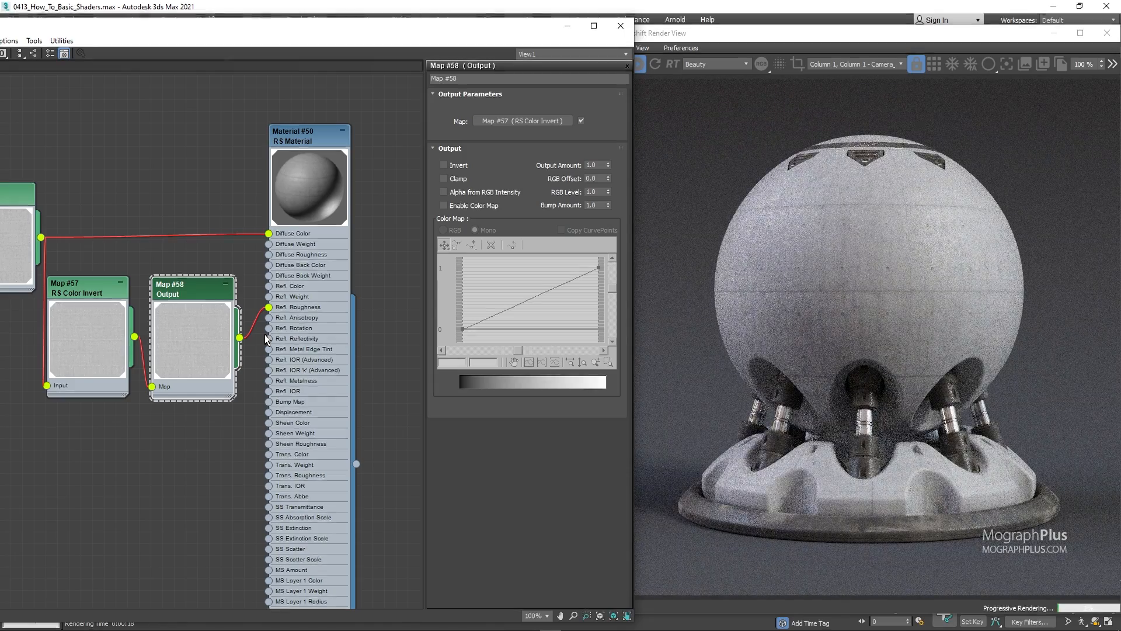
click(443, 205)
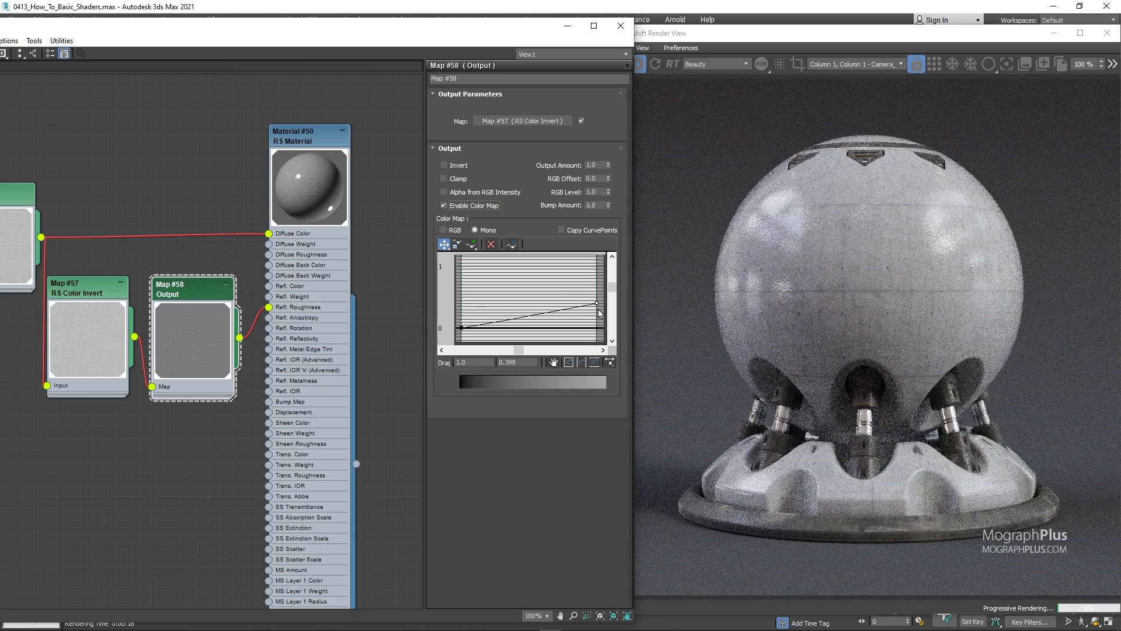
drag(599, 303, 599, 309)
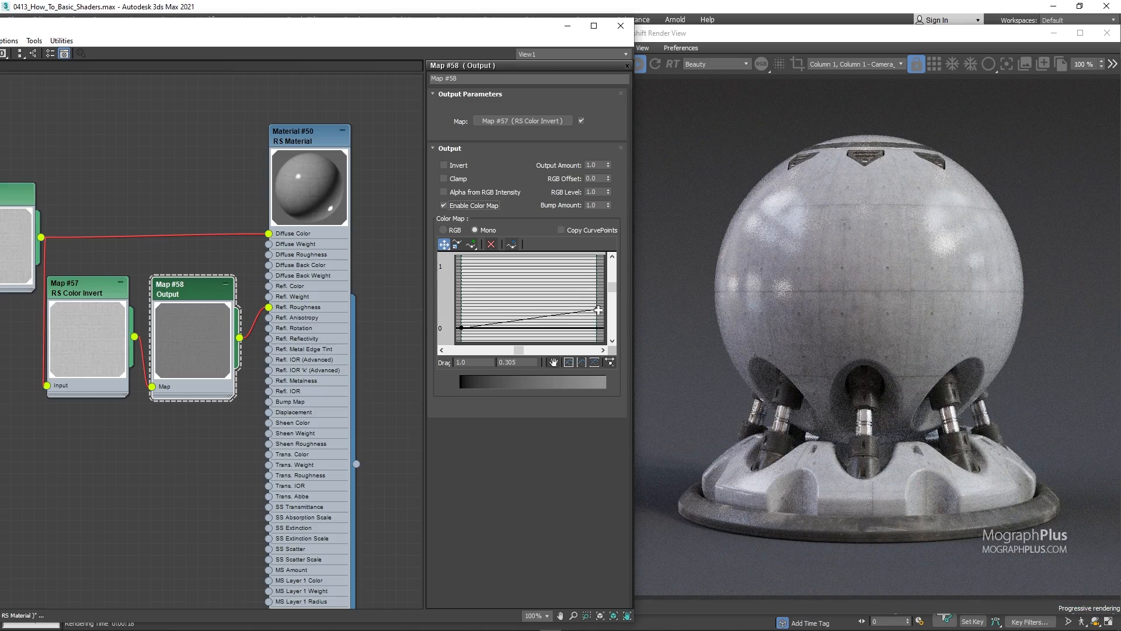
drag(596, 308, 599, 269)
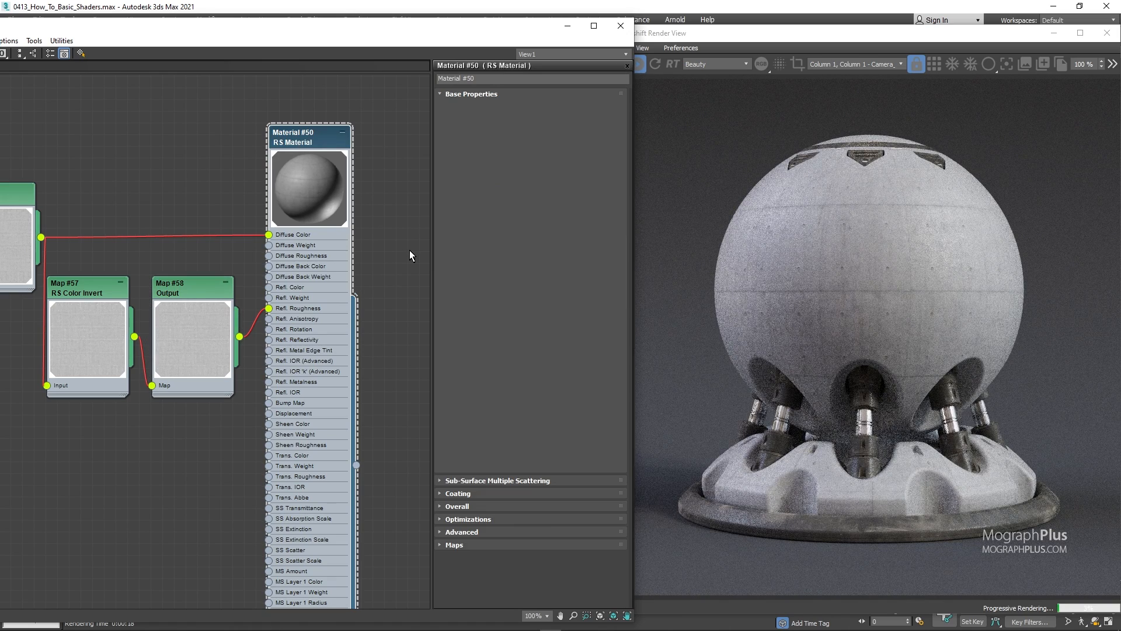
Add an RS Bump Map with height scale 0.1, fed by the concrete bitmap.
click(472, 93)
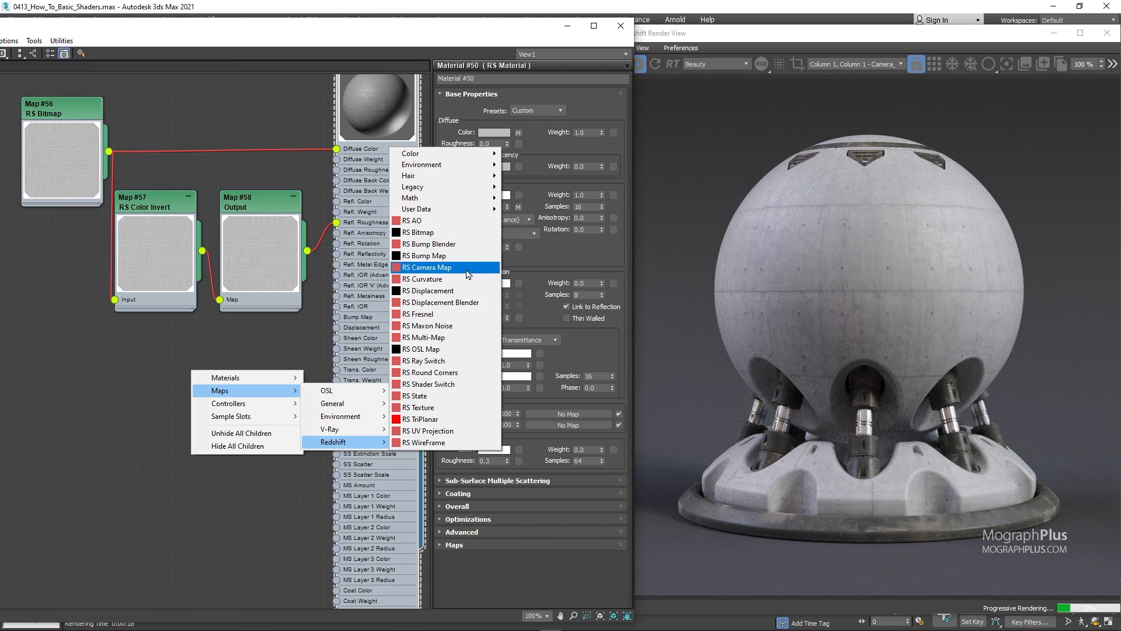
click(424, 255)
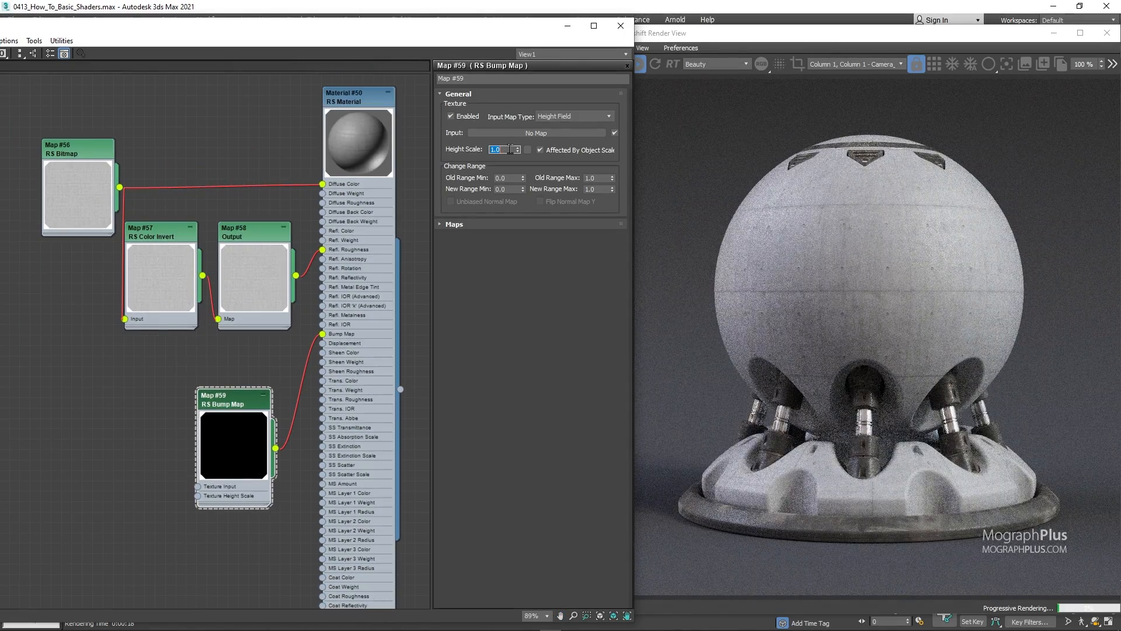
text(0.1)
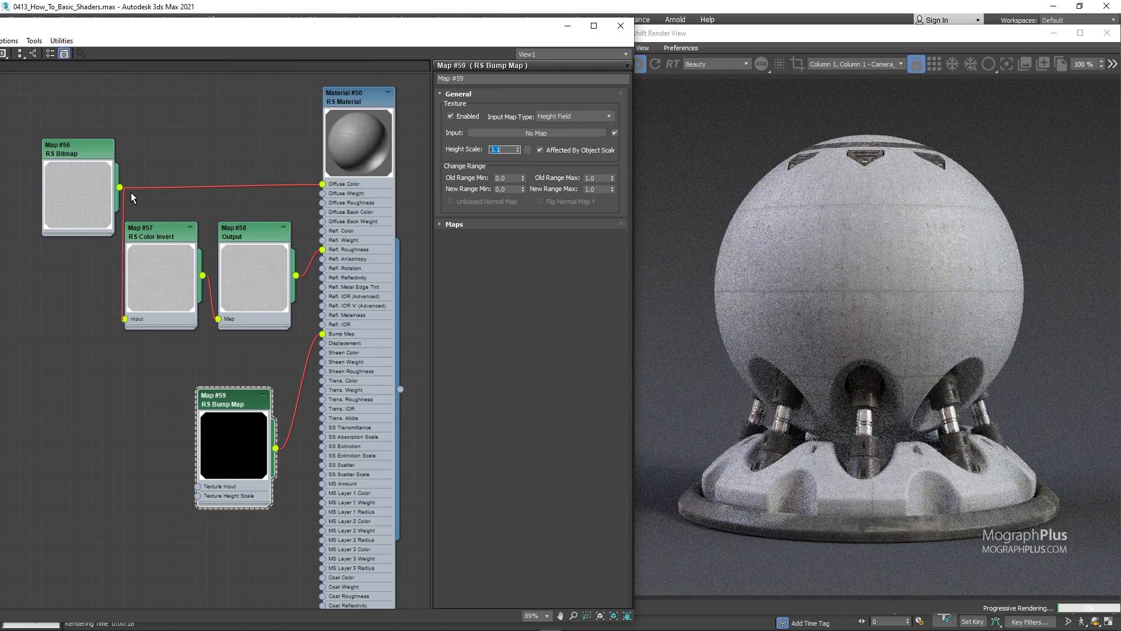
drag(119, 187, 198, 486)
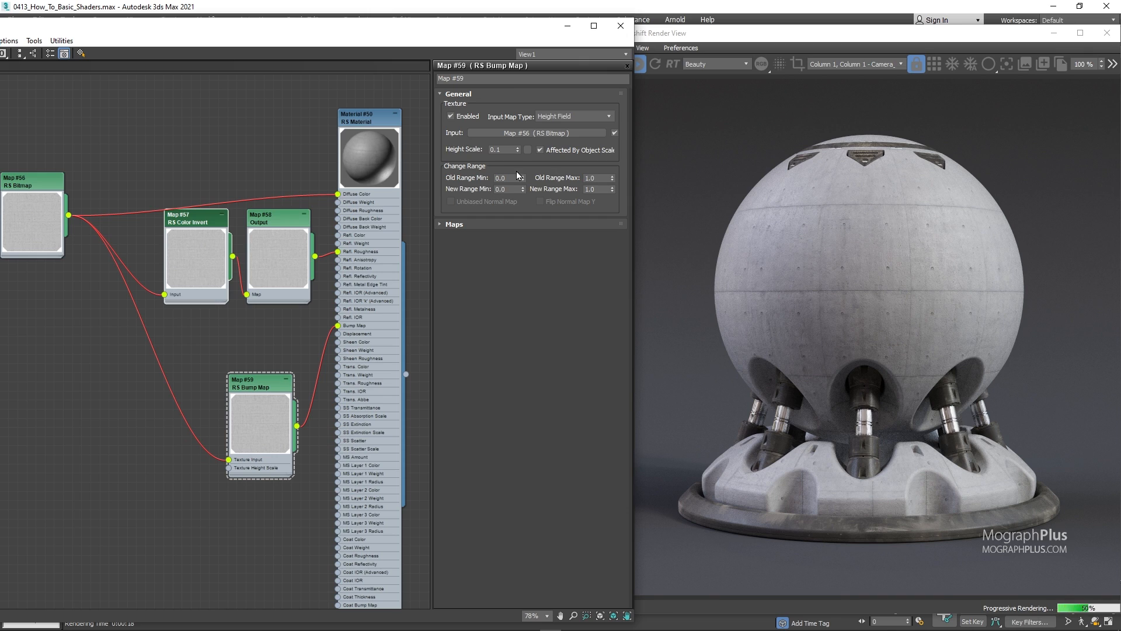
mouse_move(419, 159)
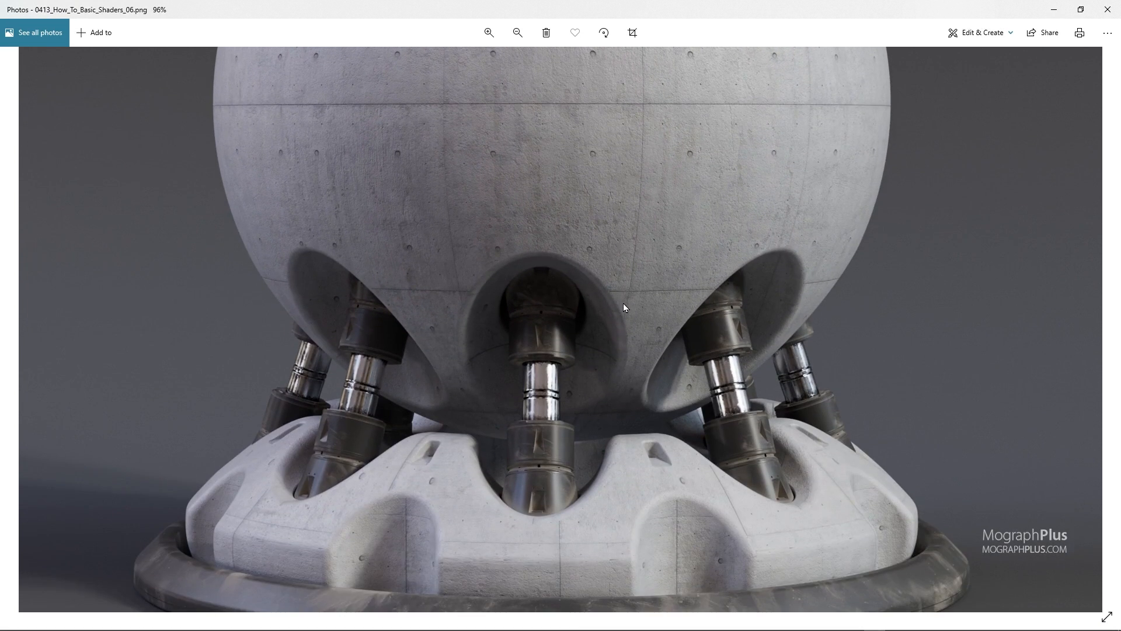
Fit the concrete sphere render to the Photos window, then zoom in and out again.
click(516, 32)
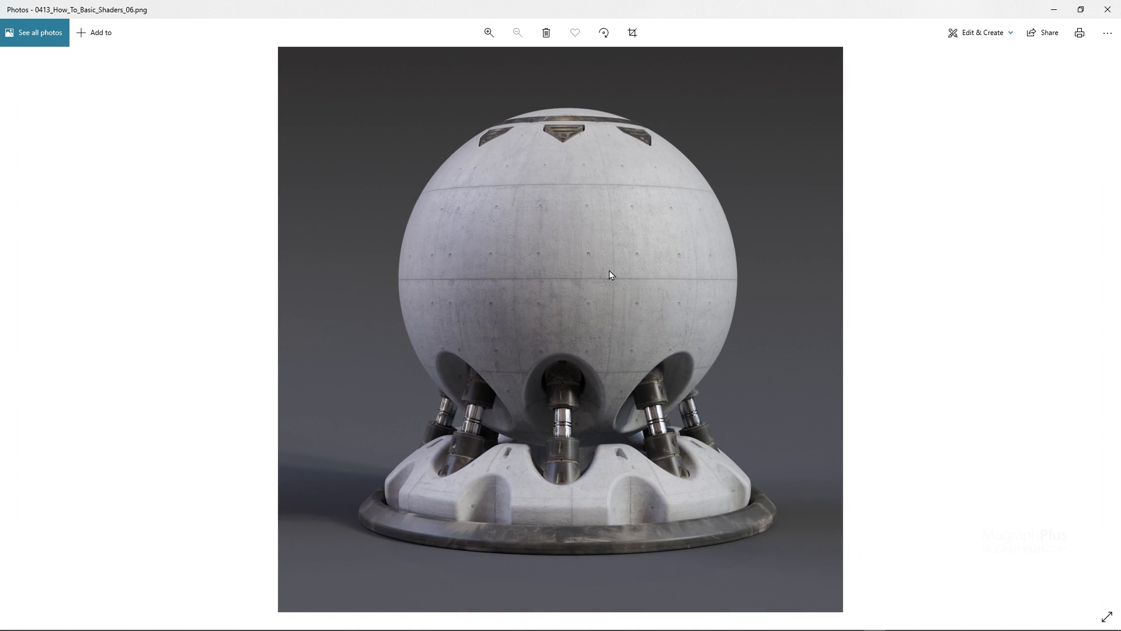
click(488, 32)
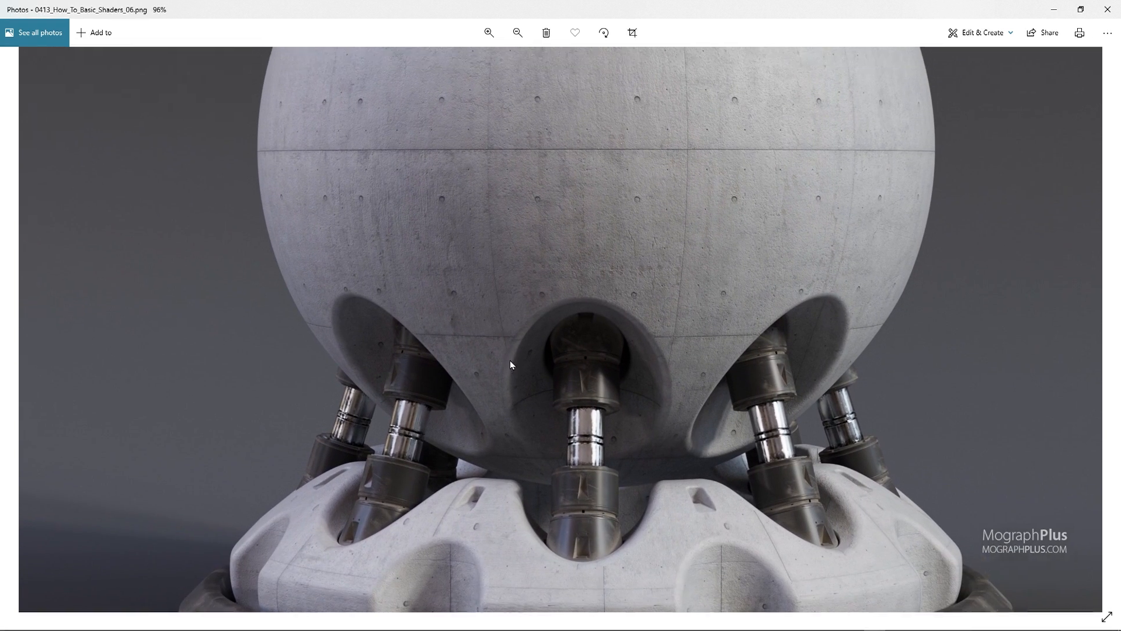
click(516, 33)
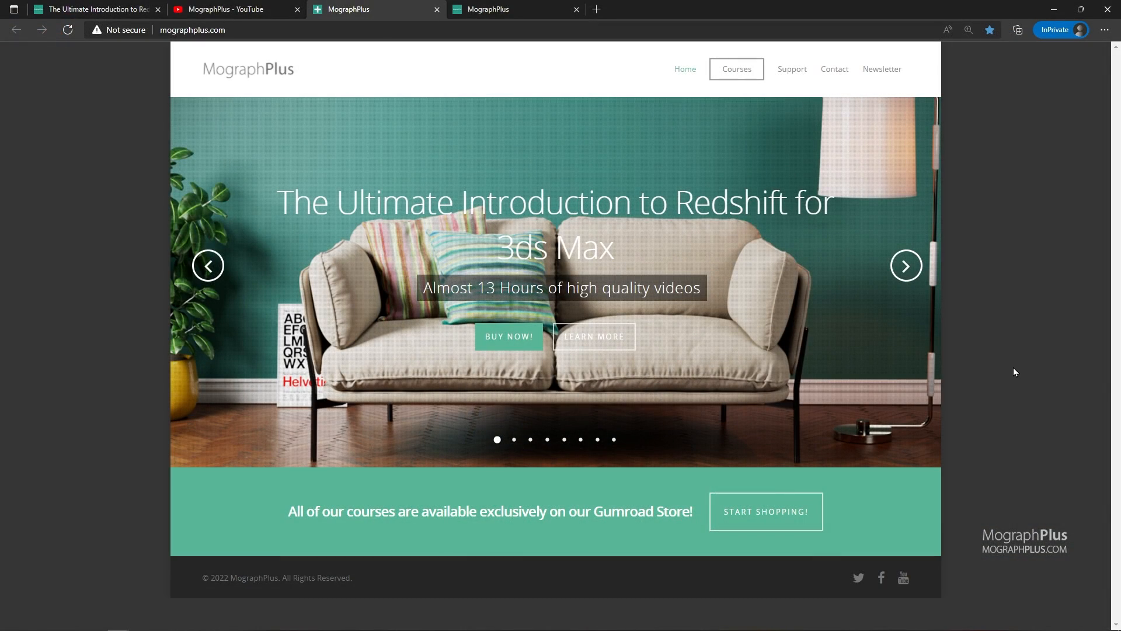
Advance the MographPlus slideshow, then browse the Gumroad store's course listings.
click(906, 266)
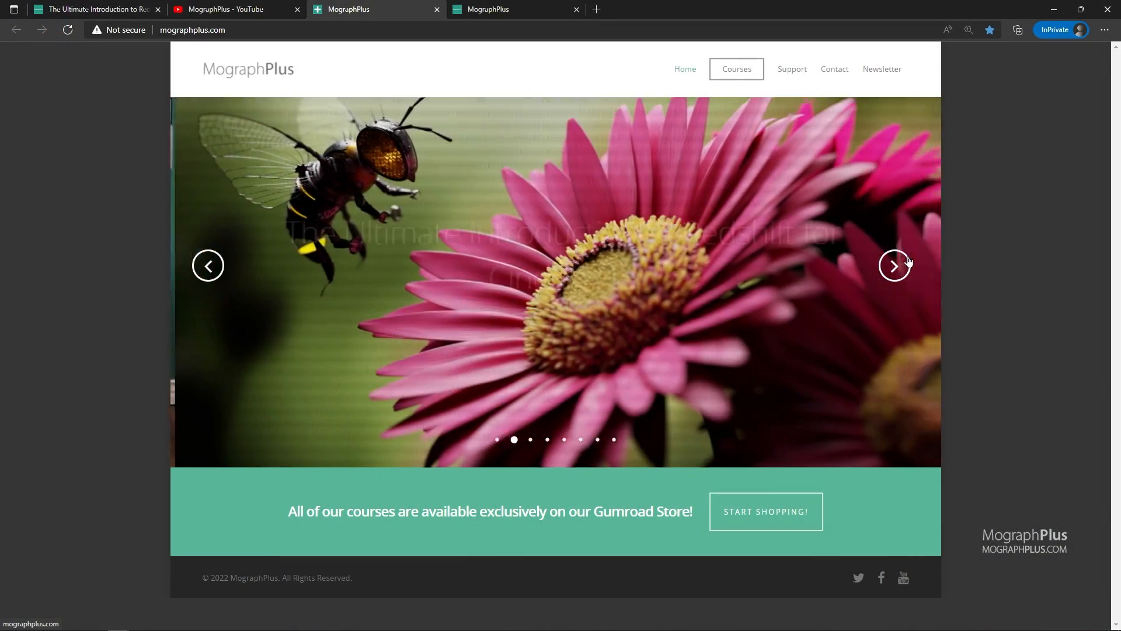
click(894, 265)
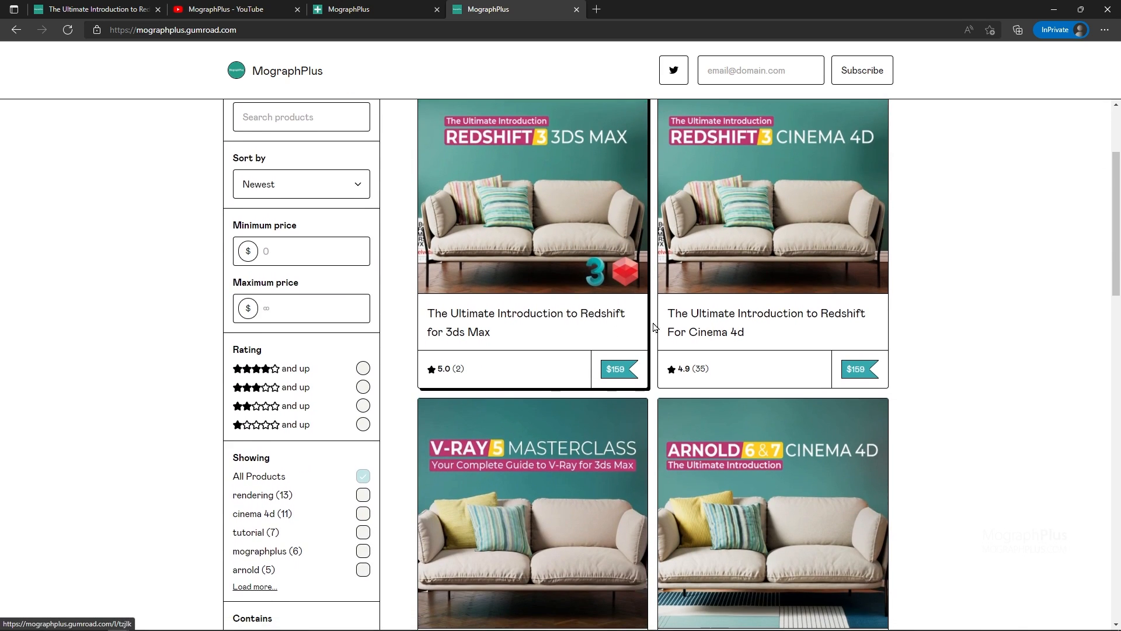
scroll(down, 3)
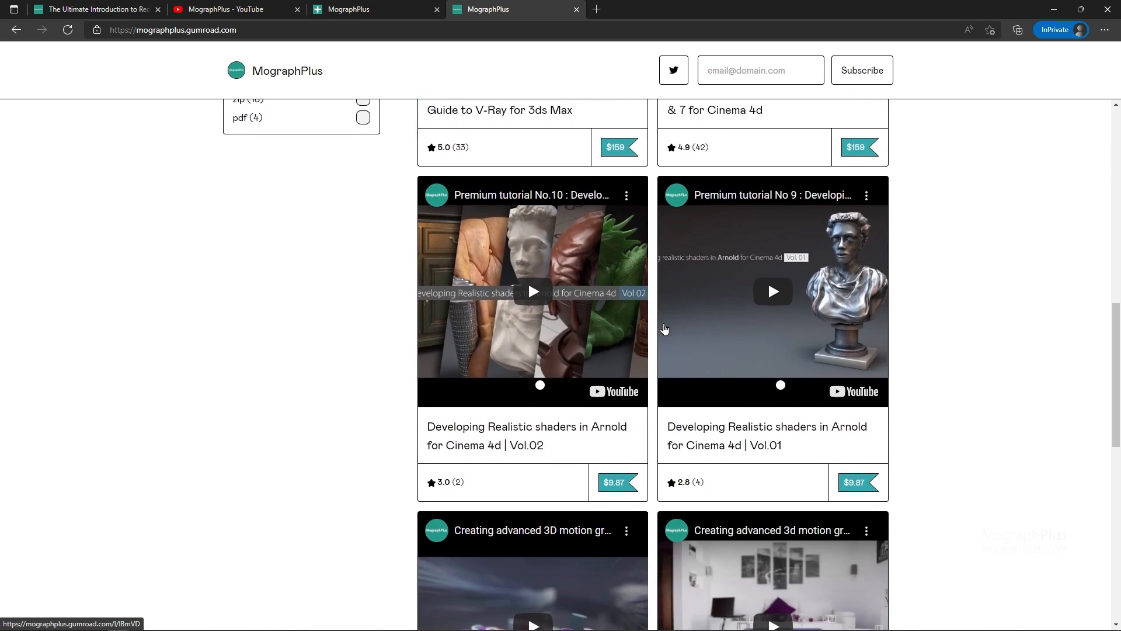